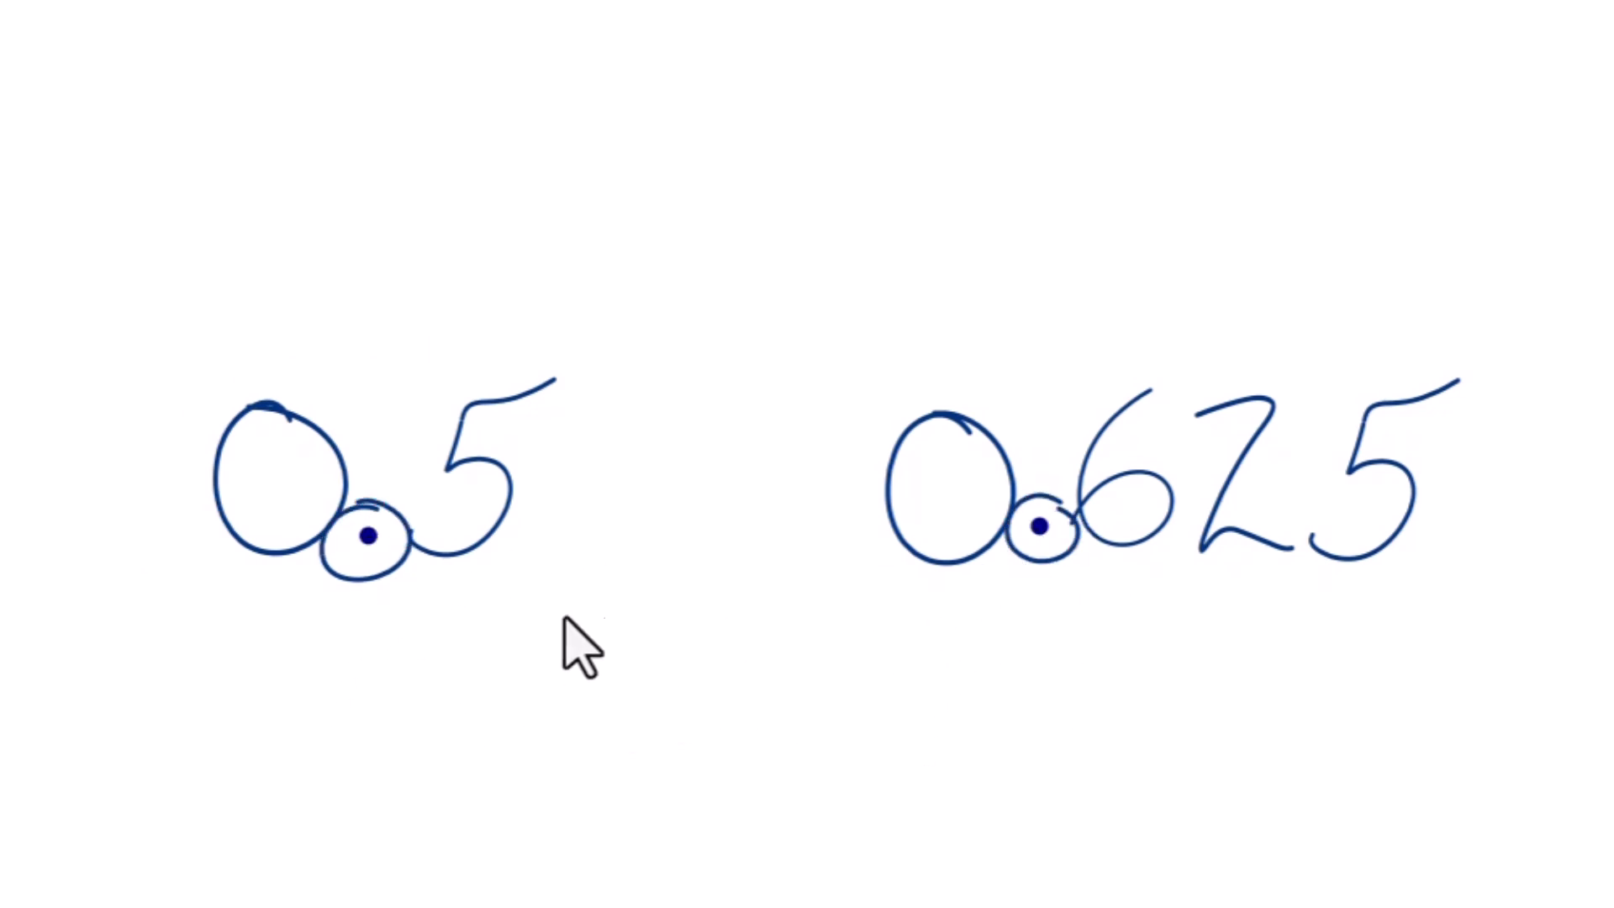
mouse_move(437, 611)
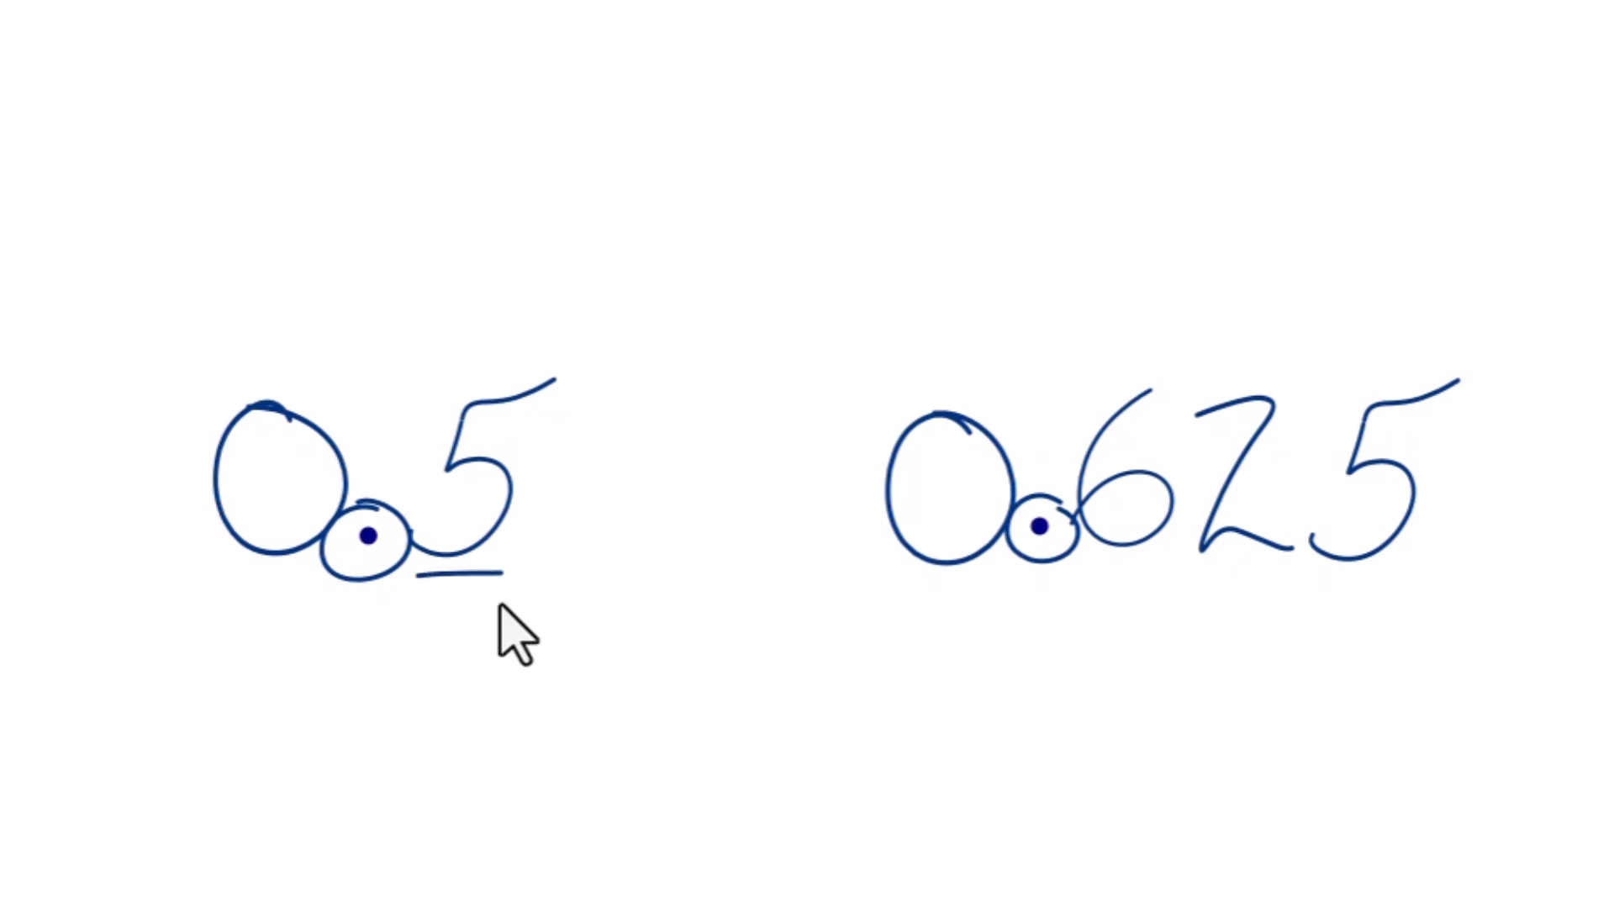
mouse_move(442, 602)
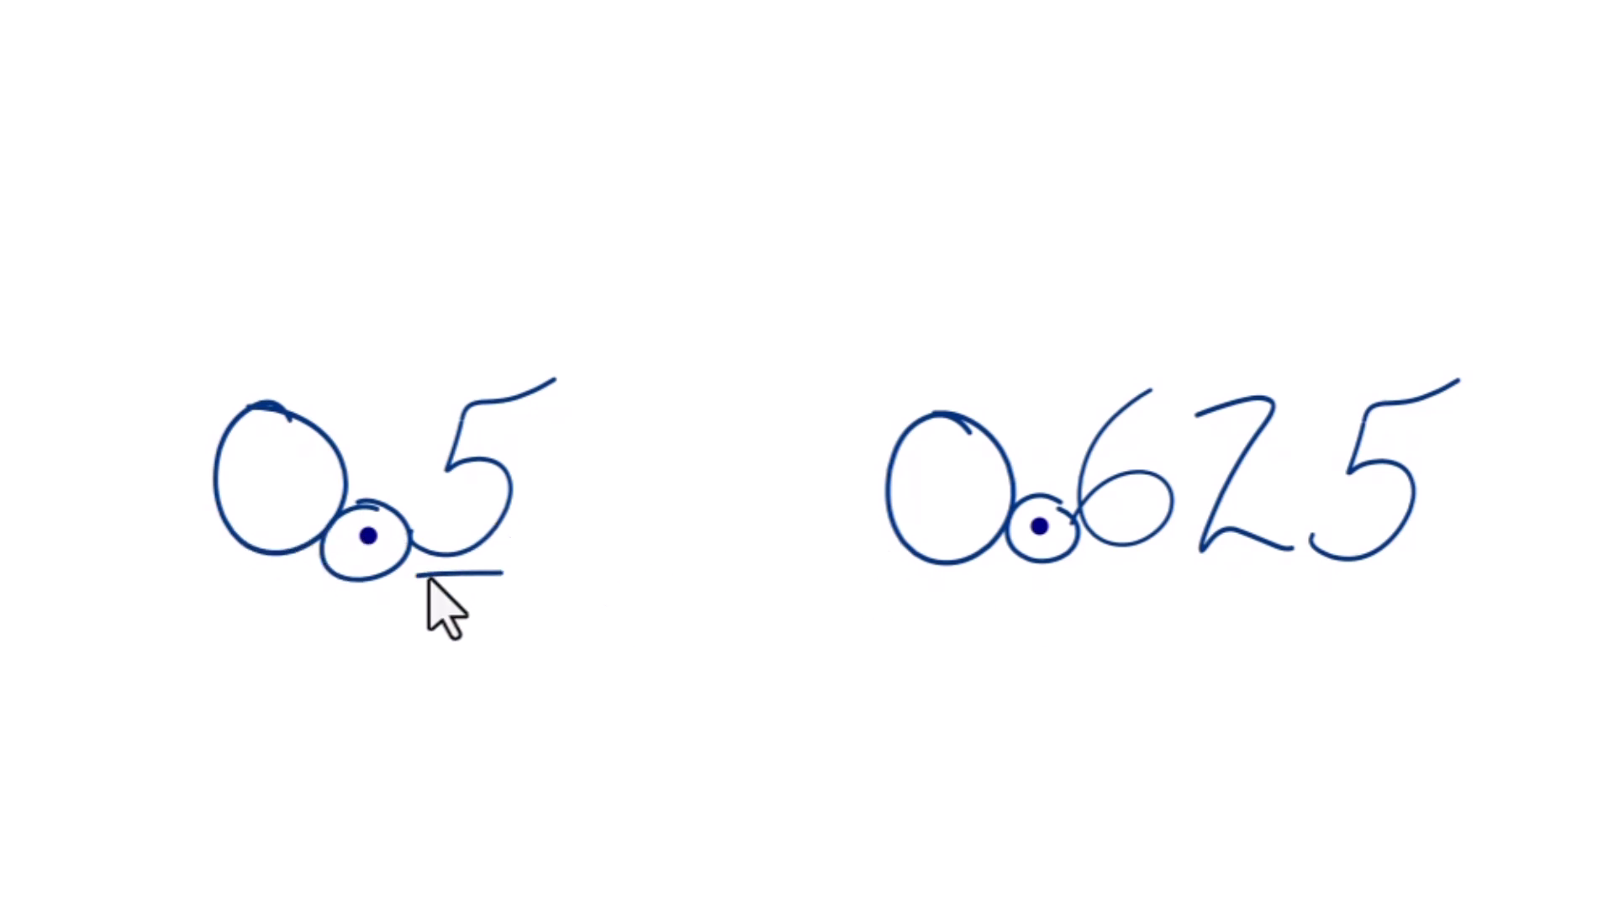
mouse_move(1039, 587)
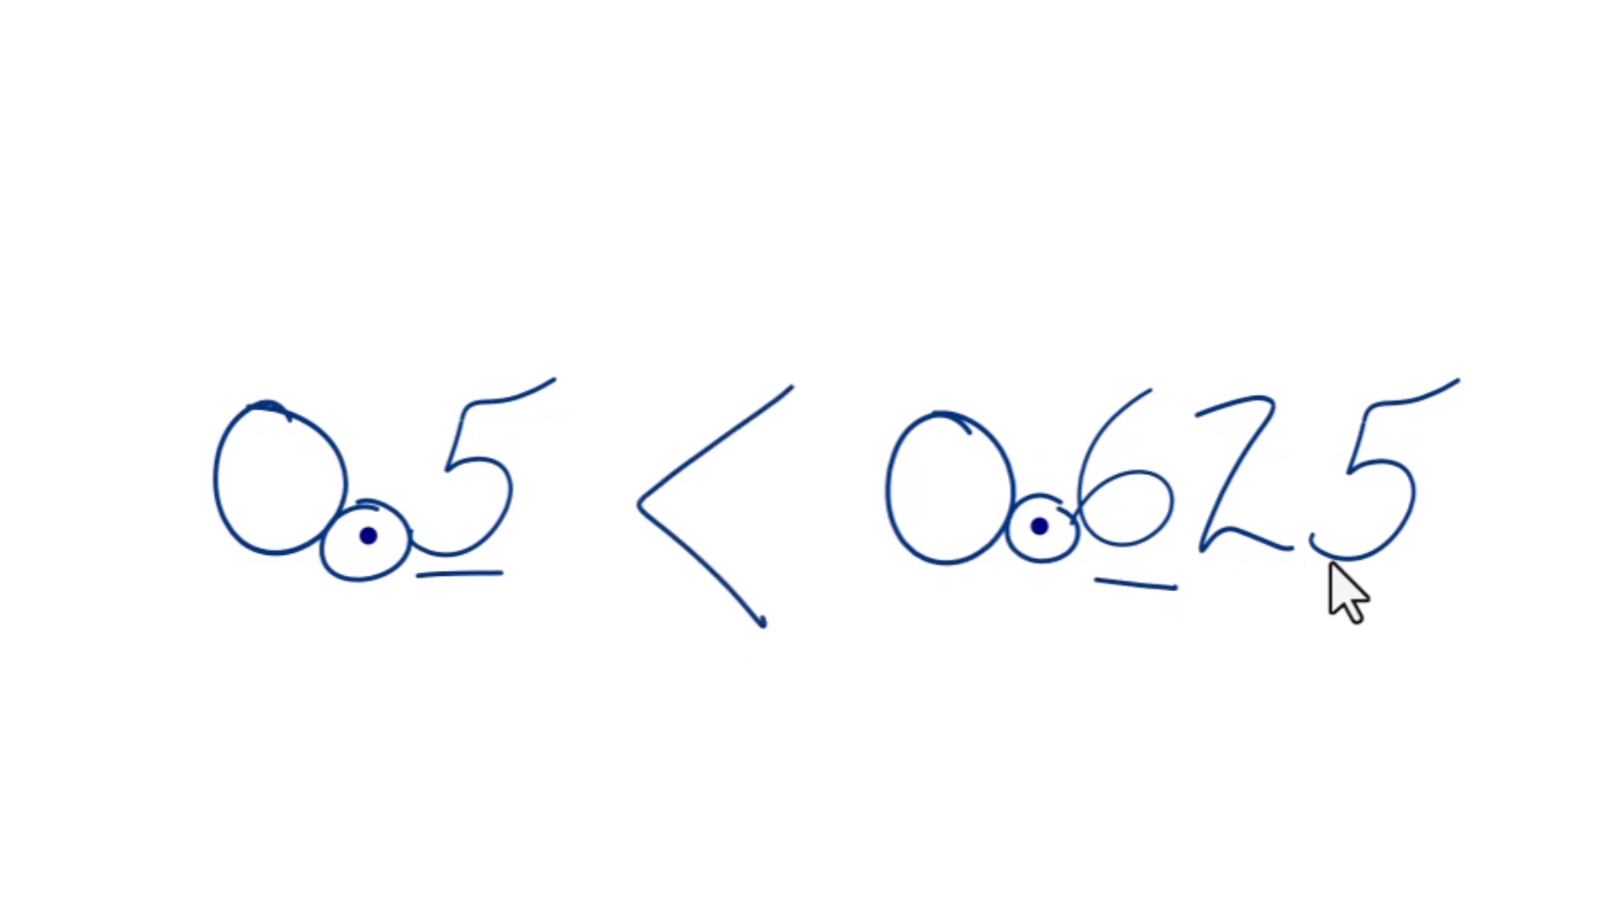
mouse_move(499, 582)
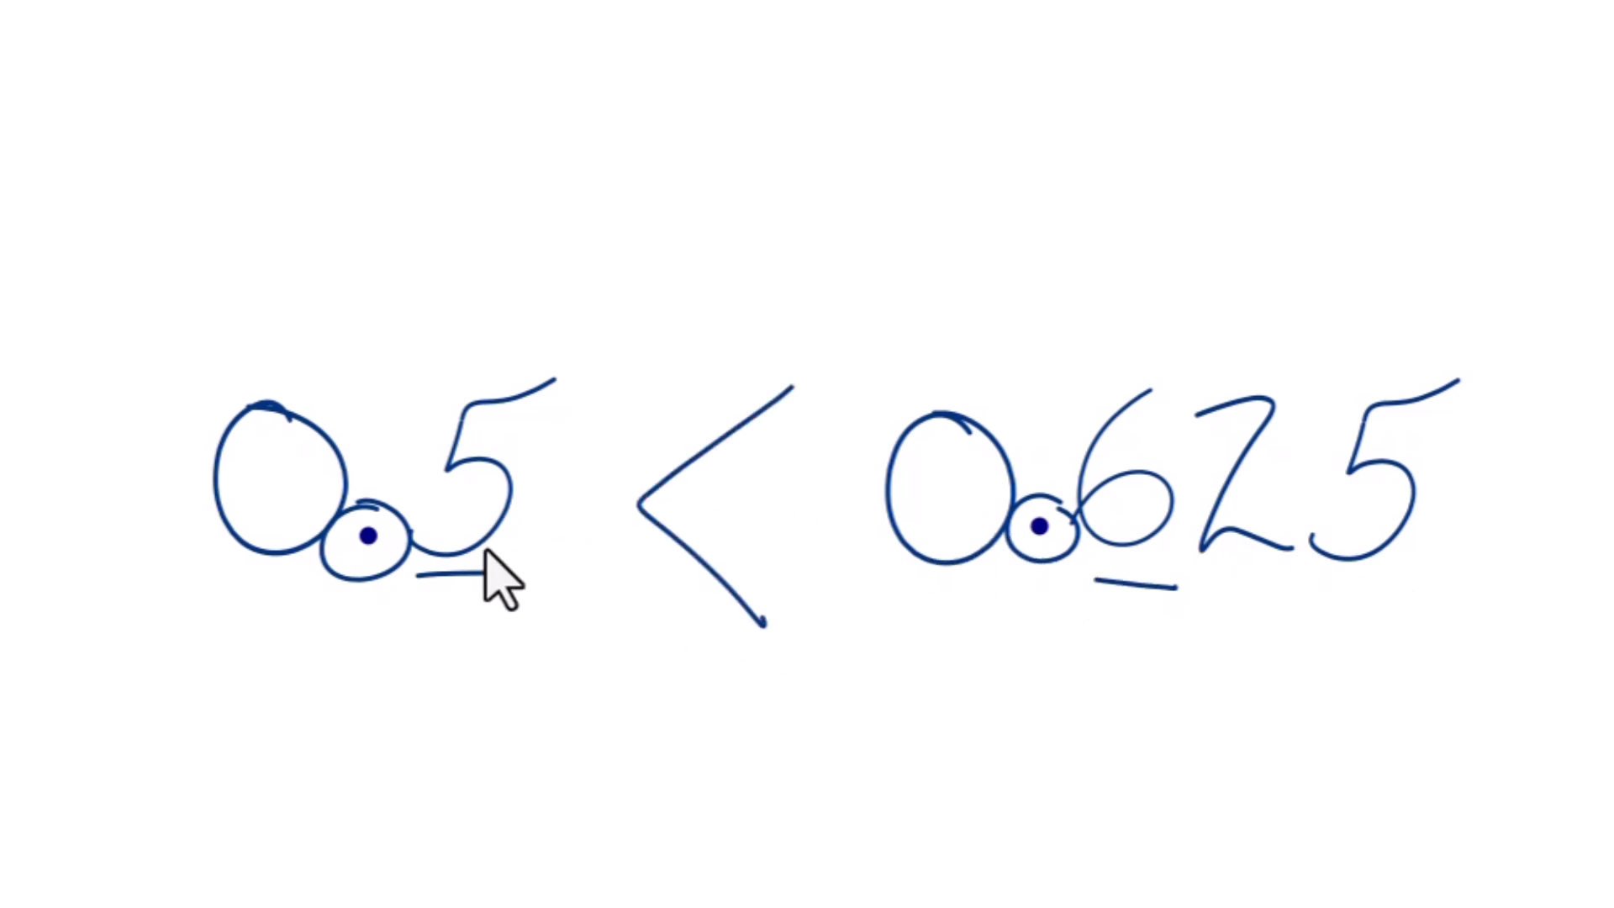
mouse_move(756, 654)
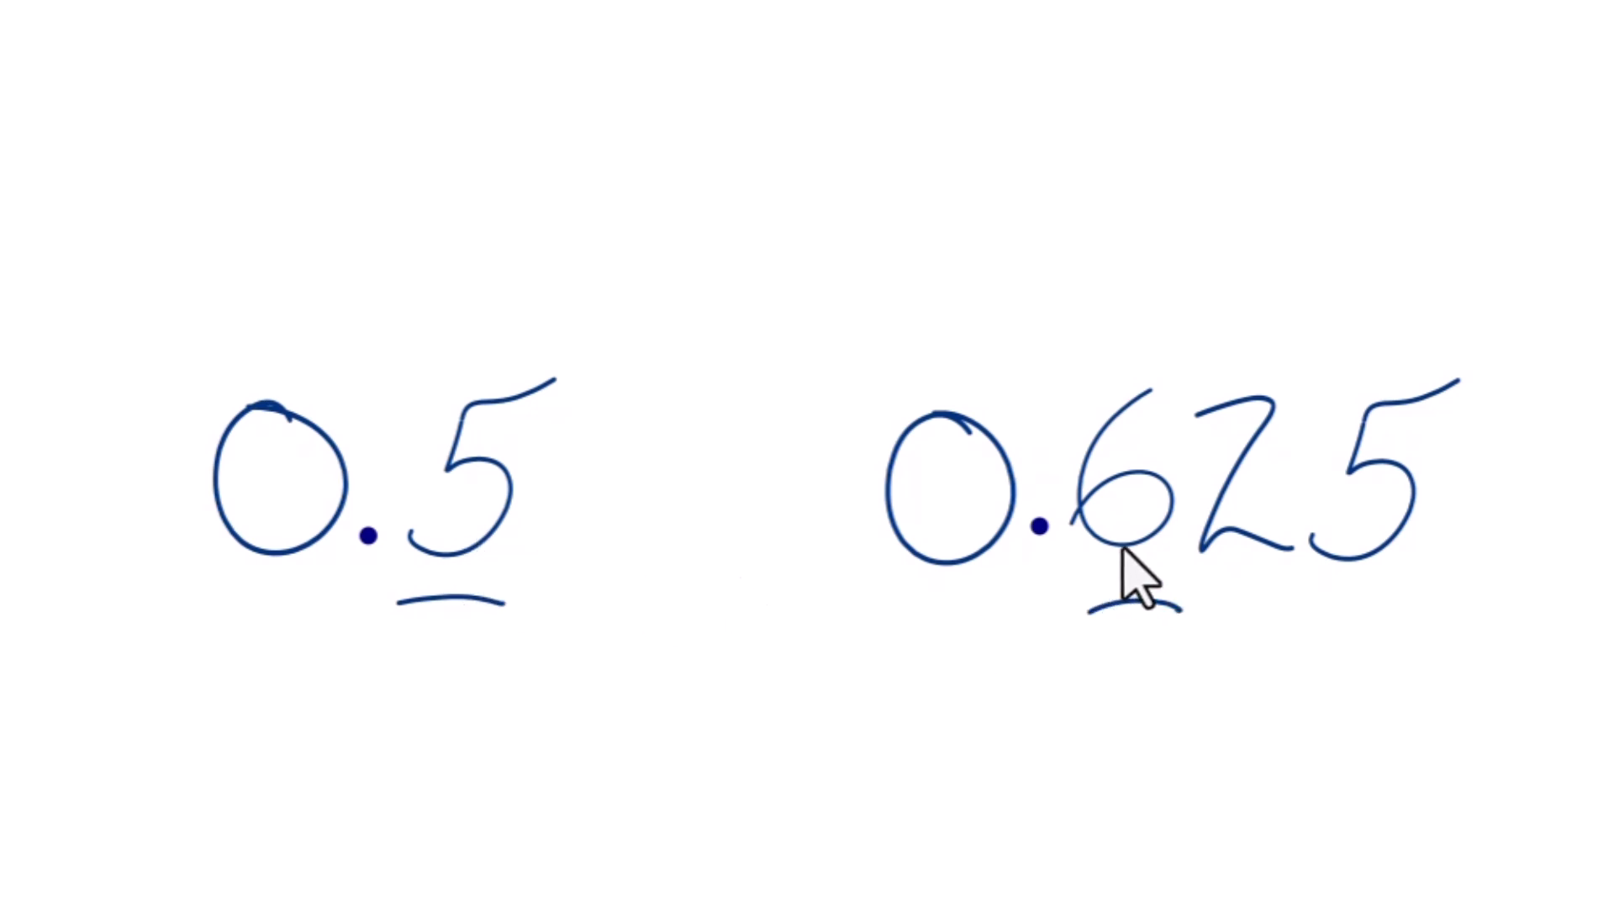
mouse_move(1240, 591)
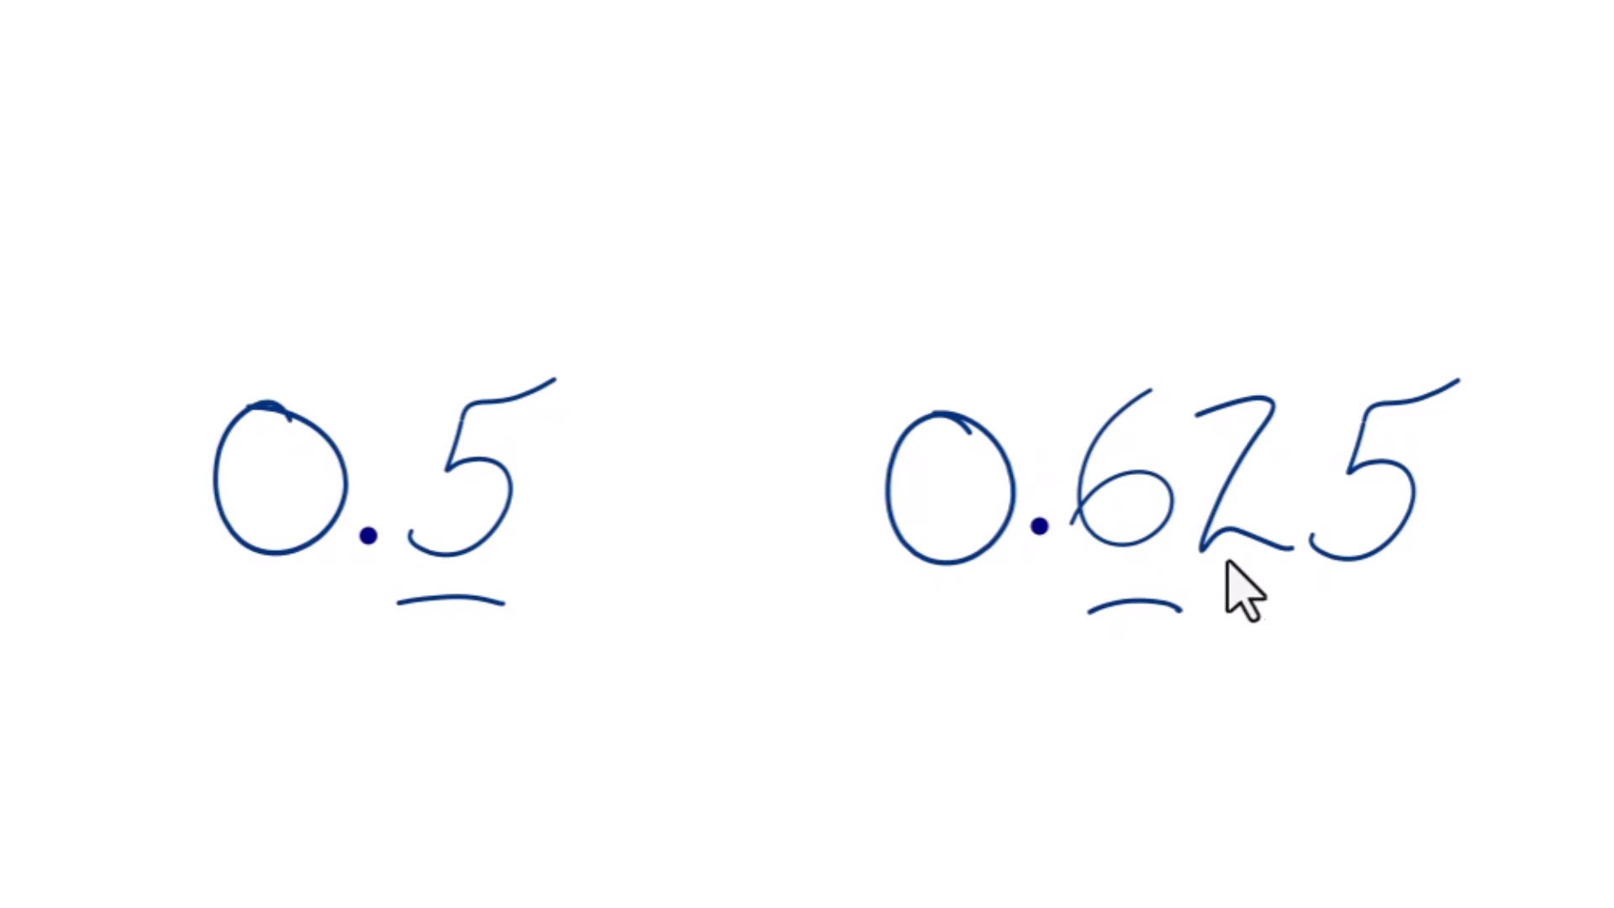
mouse_move(452, 586)
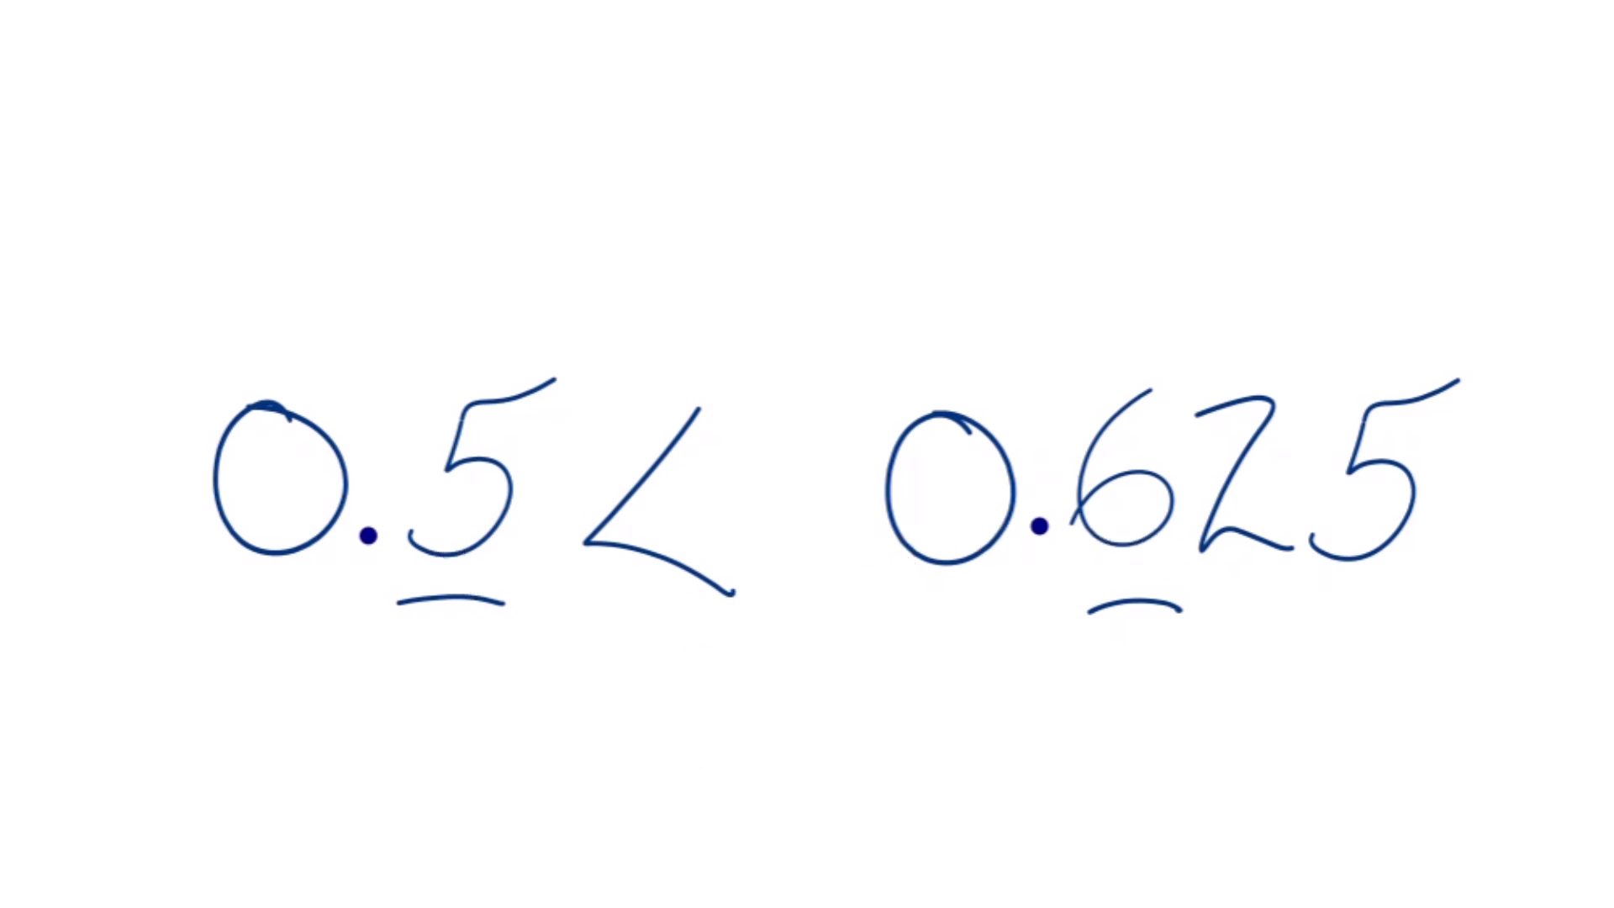
mouse_move(415, 659)
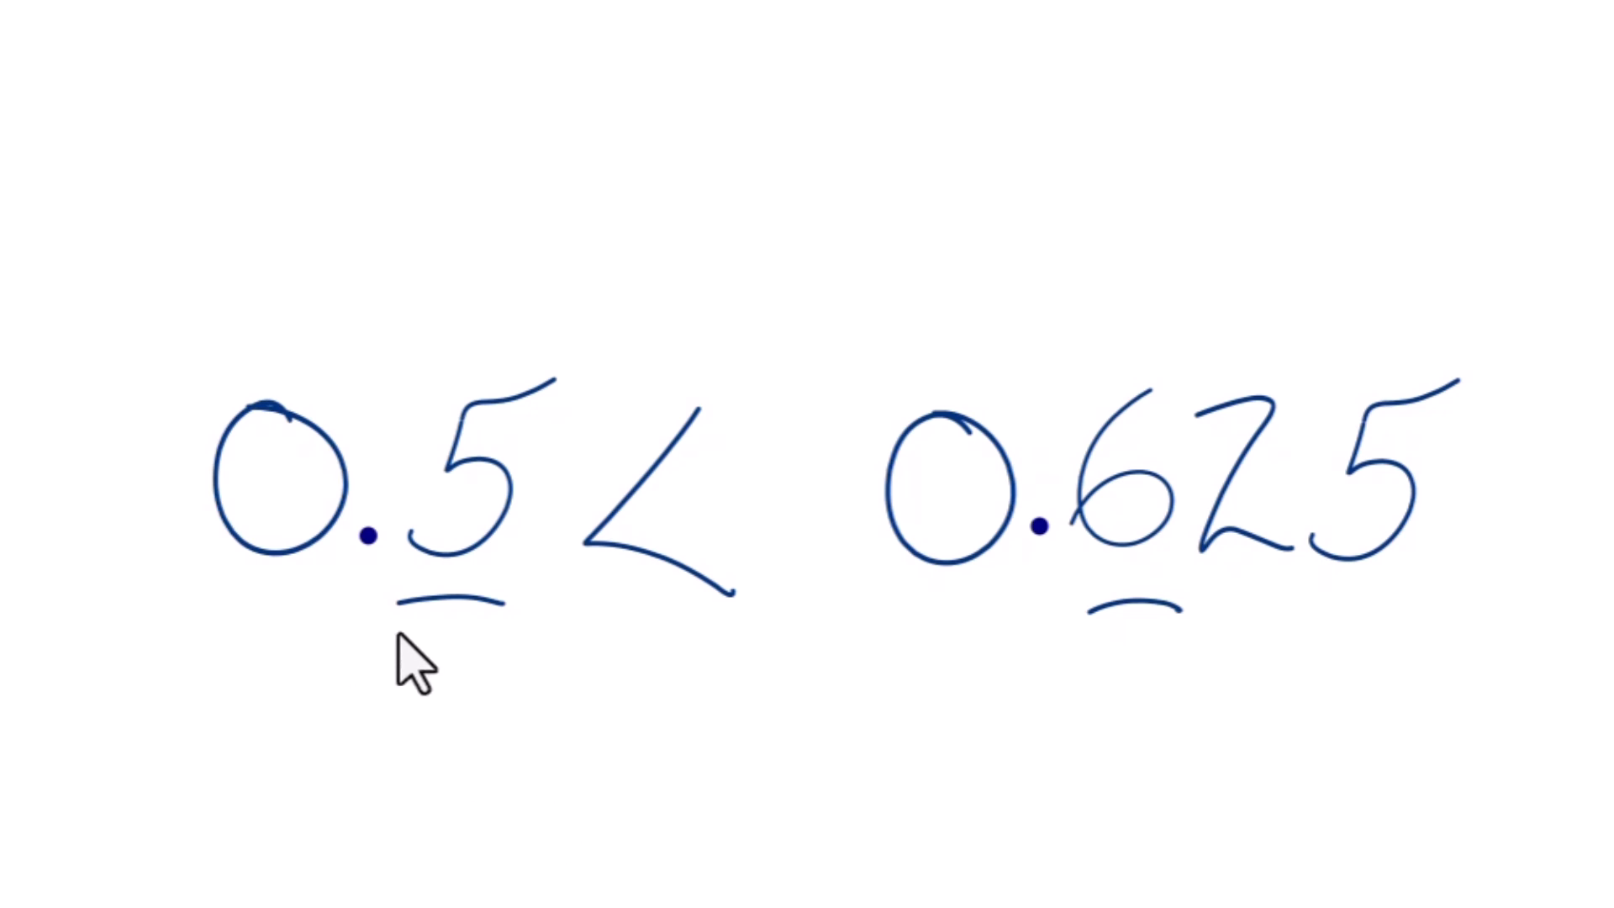
mouse_move(1333, 627)
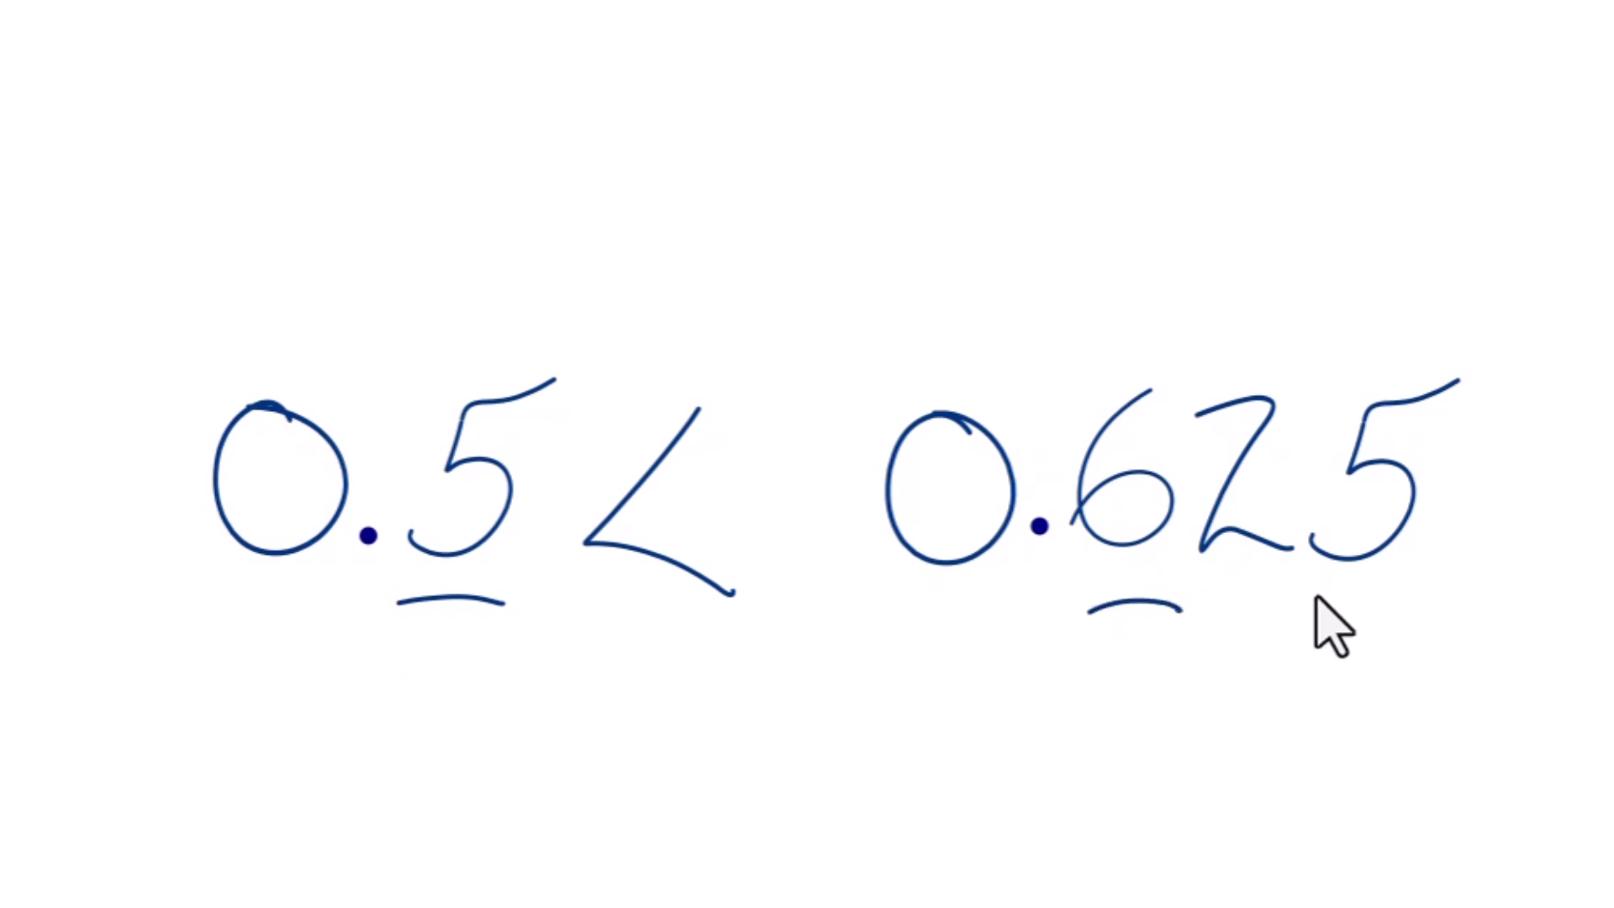